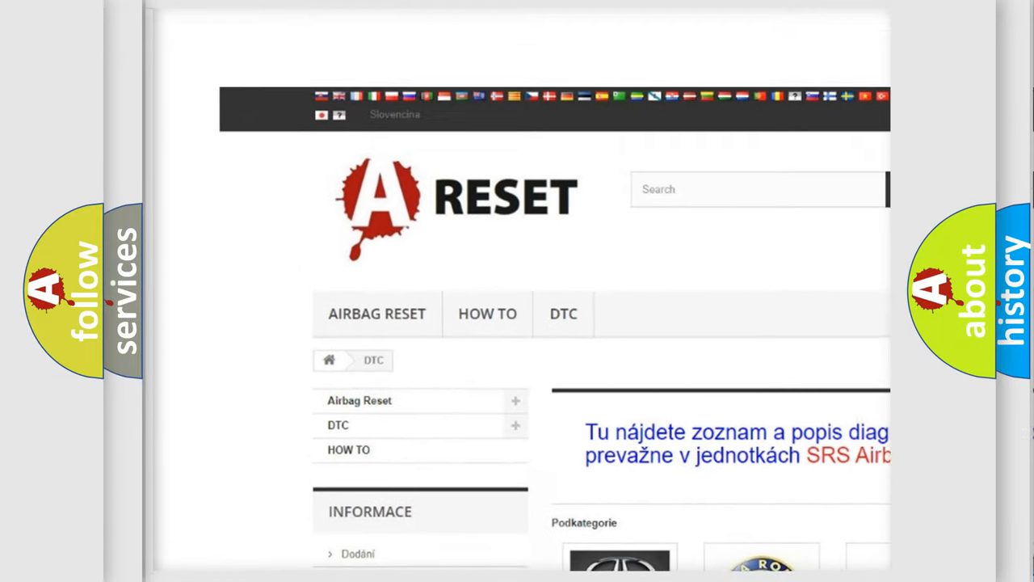
Step: Scroll the DTC brand catalogue to the Lincoln tile and browse its diagnostic code list
scroll(down, 3)
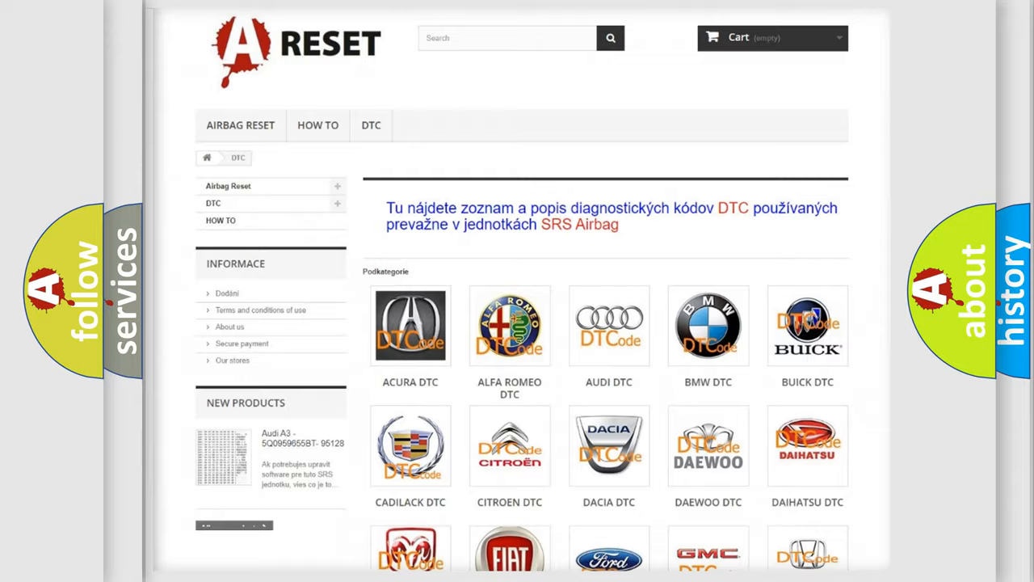
scroll(down, 3)
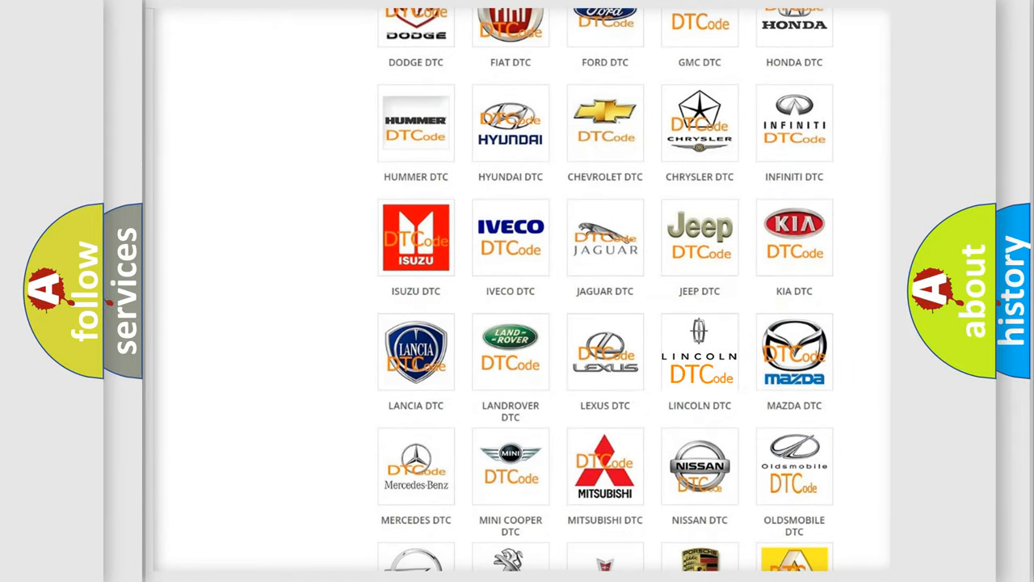
click(700, 351)
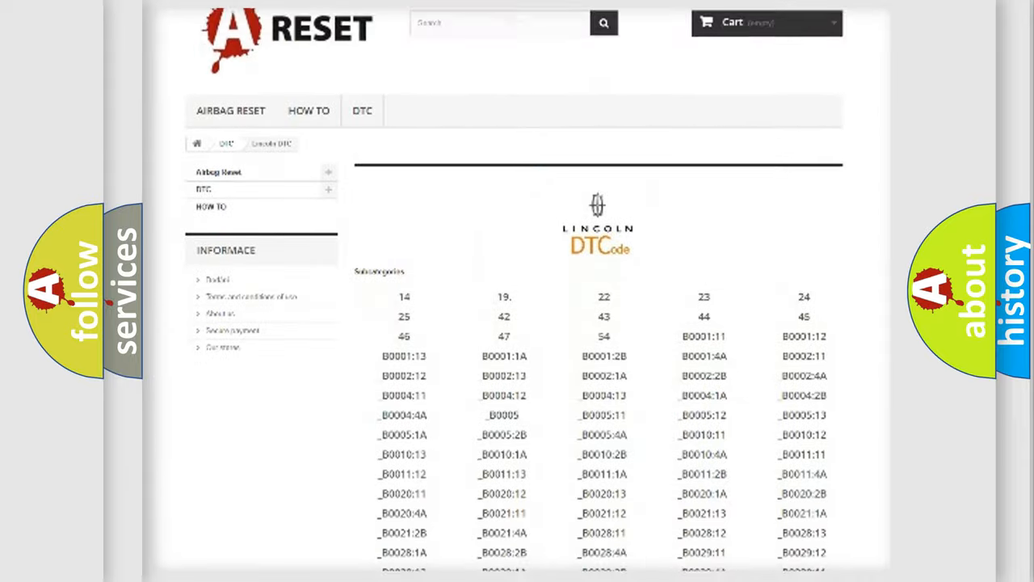
scroll(down, 3)
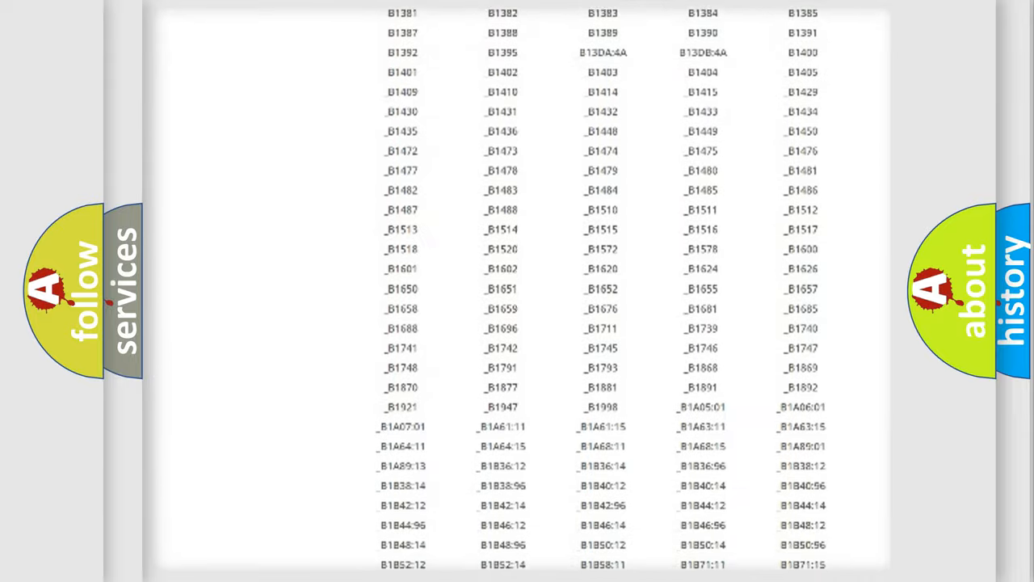